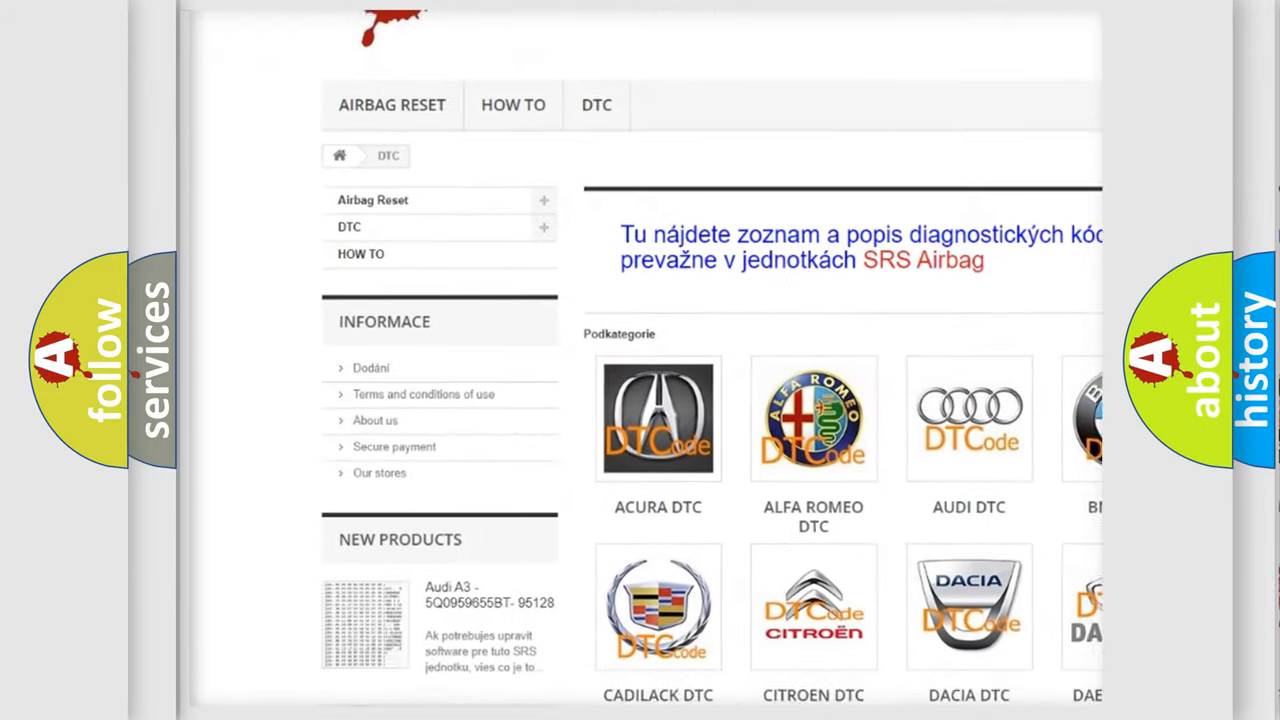
scroll("down", 3)
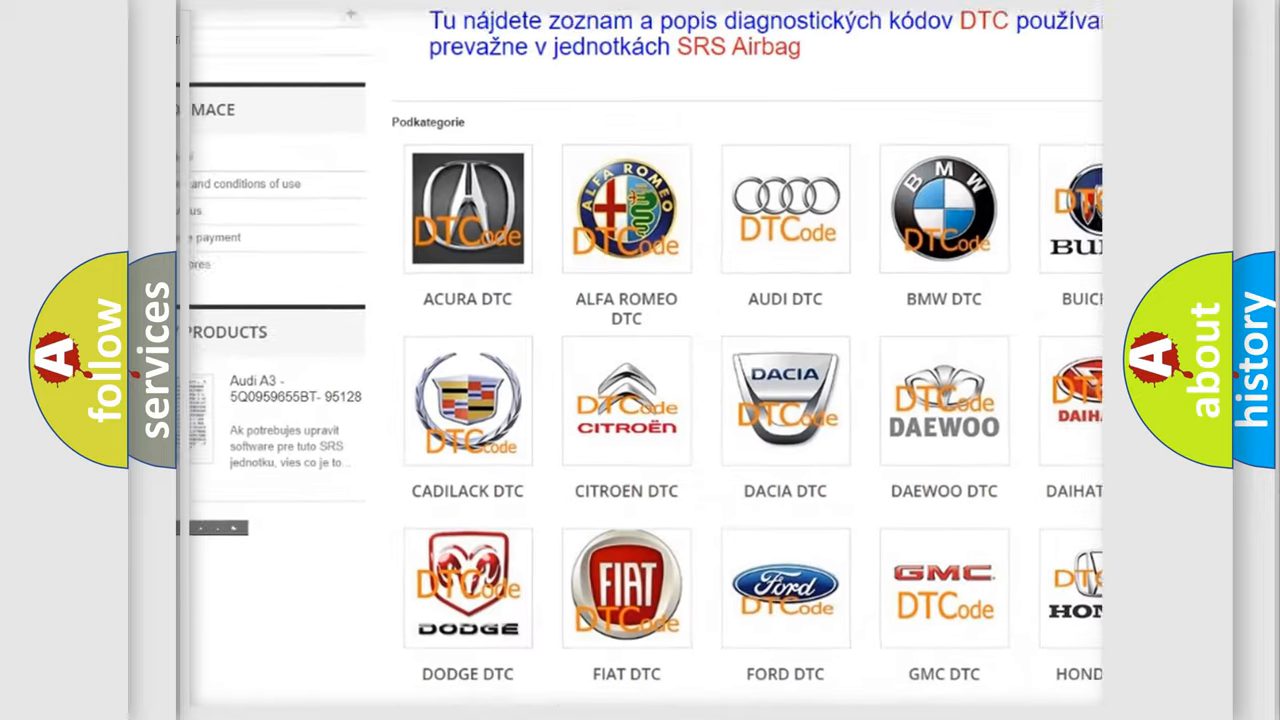
scroll("down", 3)
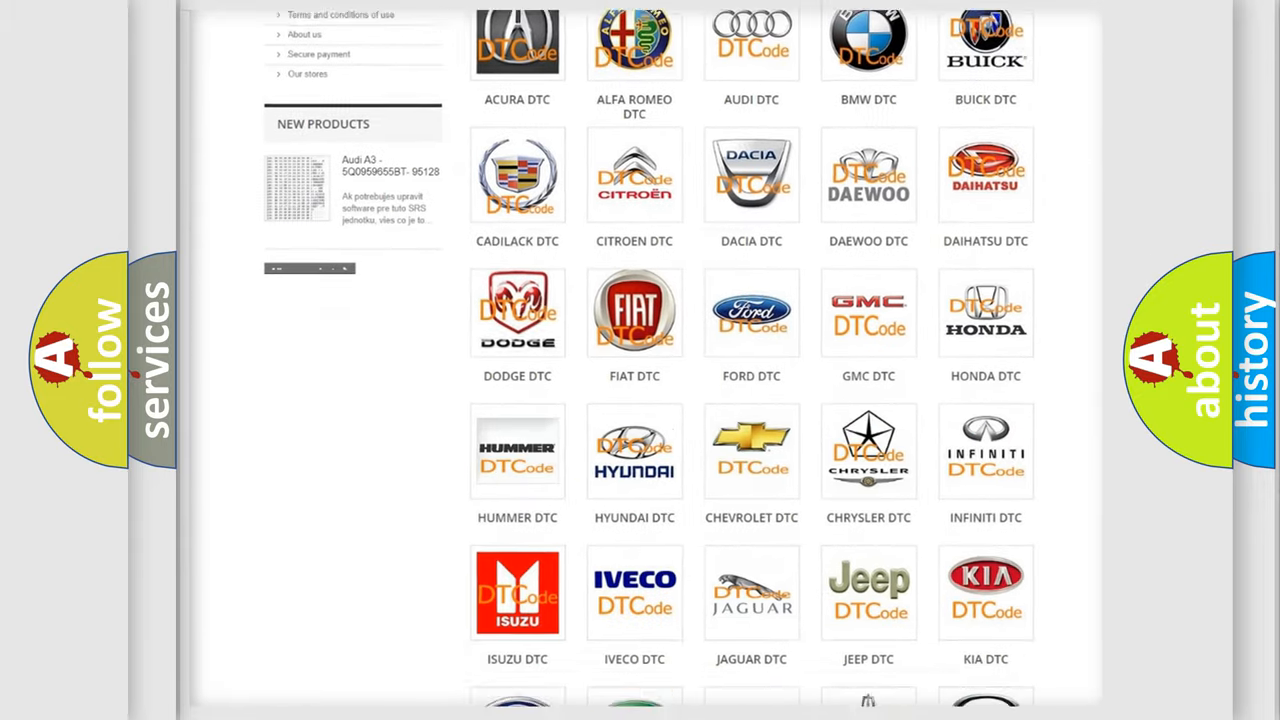
scroll("down", 3)
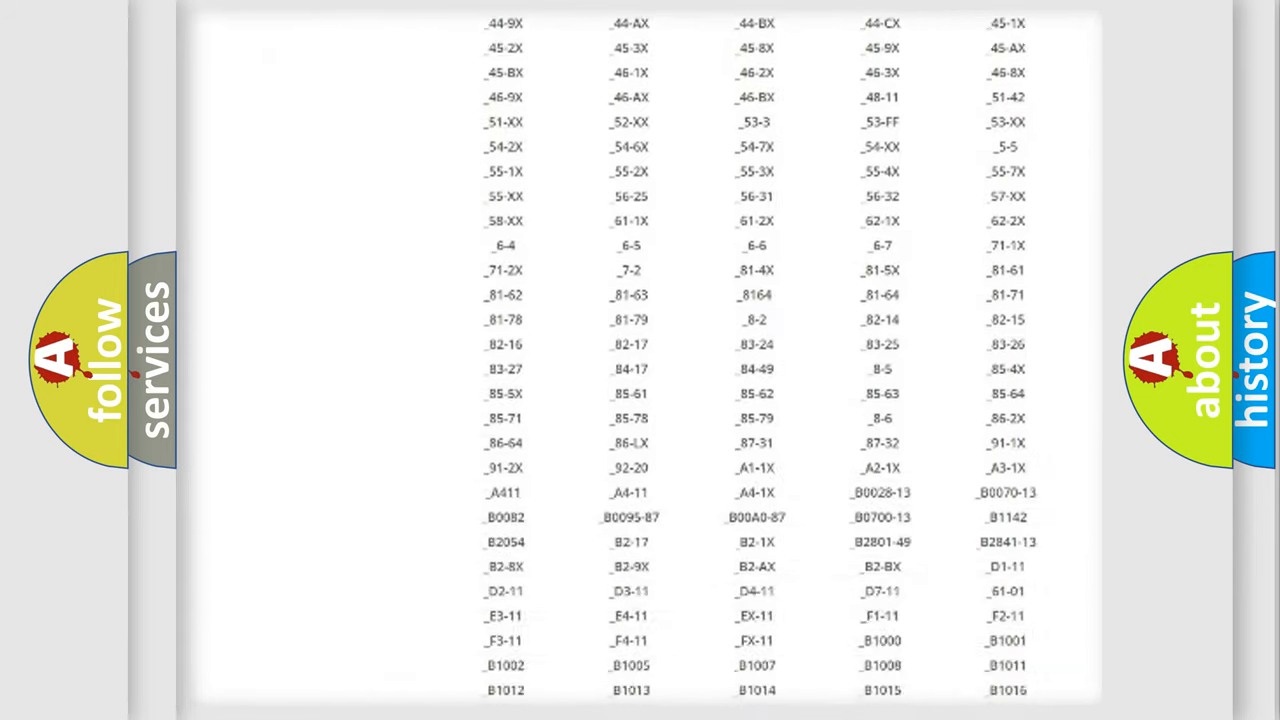
scroll("down", 3)
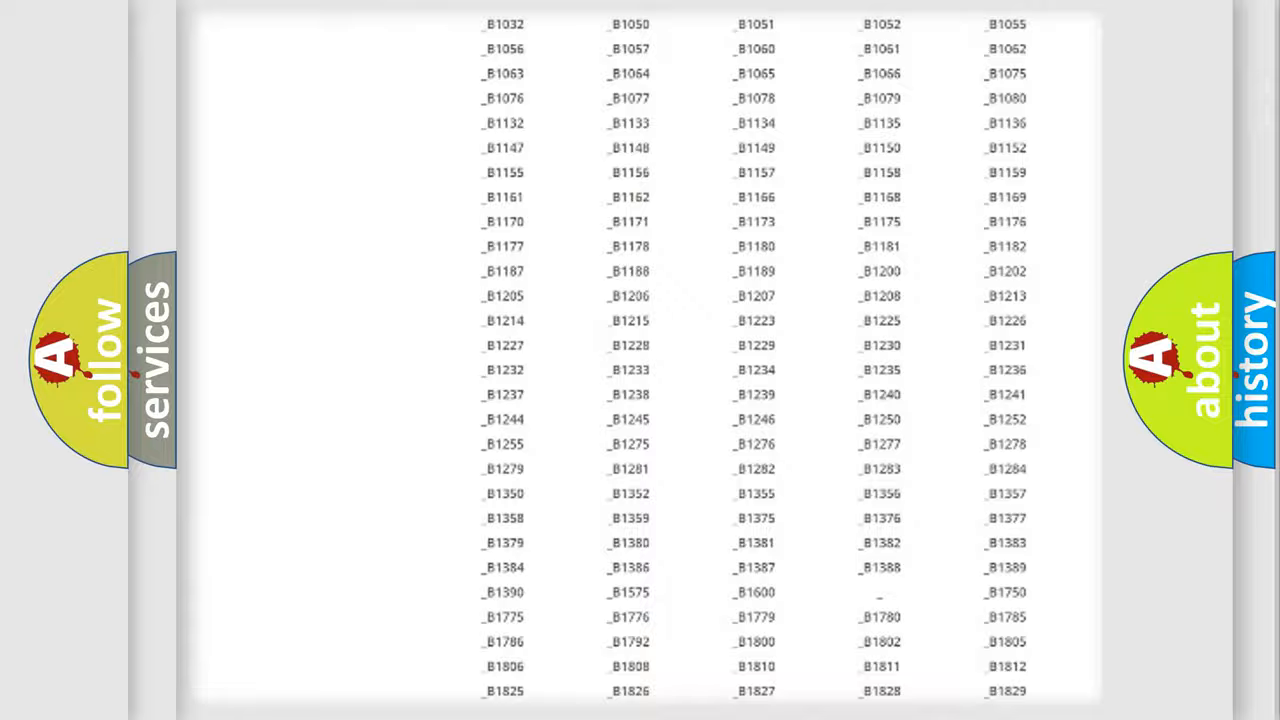